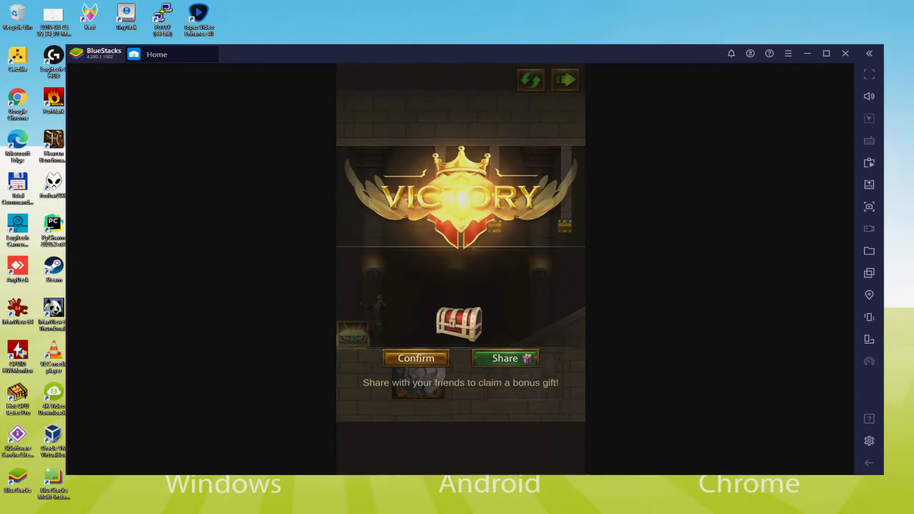
# Confirm the victory, then enter the Egypt stage of the Mysterious Puzzle map
pyautogui.click(415, 358)
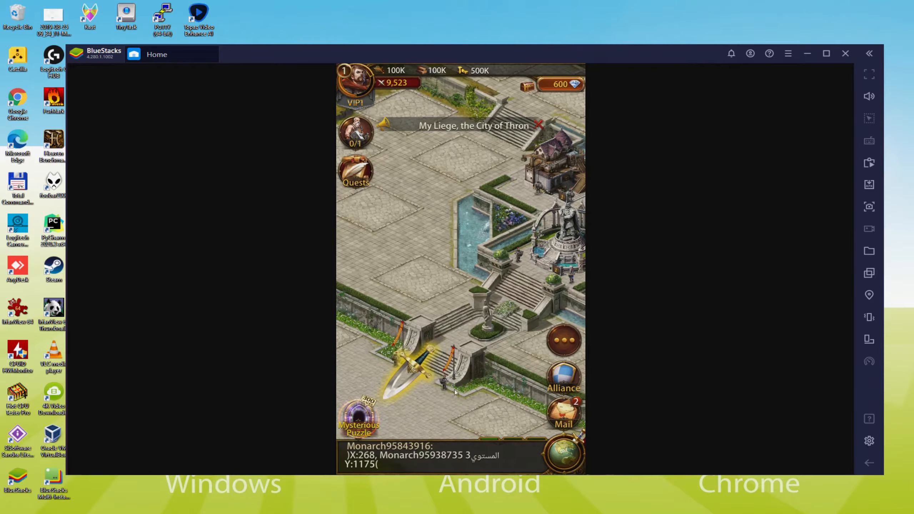
pyautogui.click(359, 417)
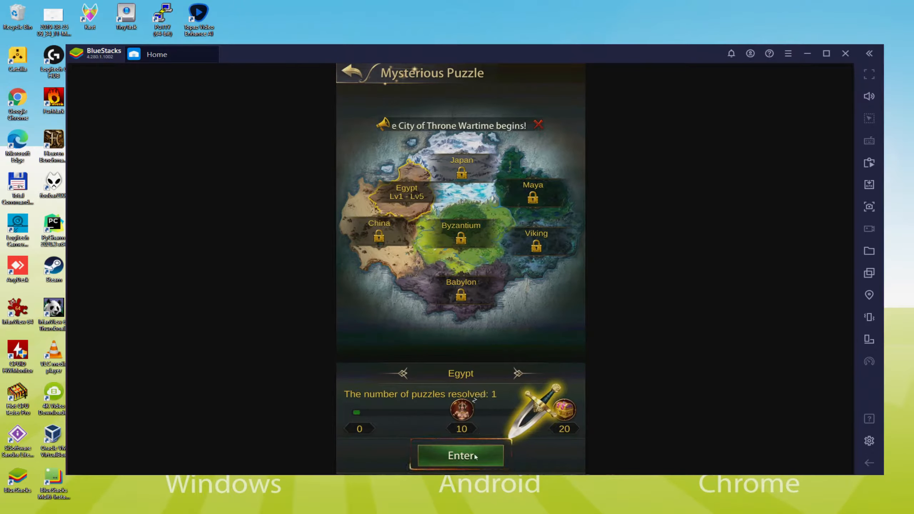
pyautogui.click(845, 53)
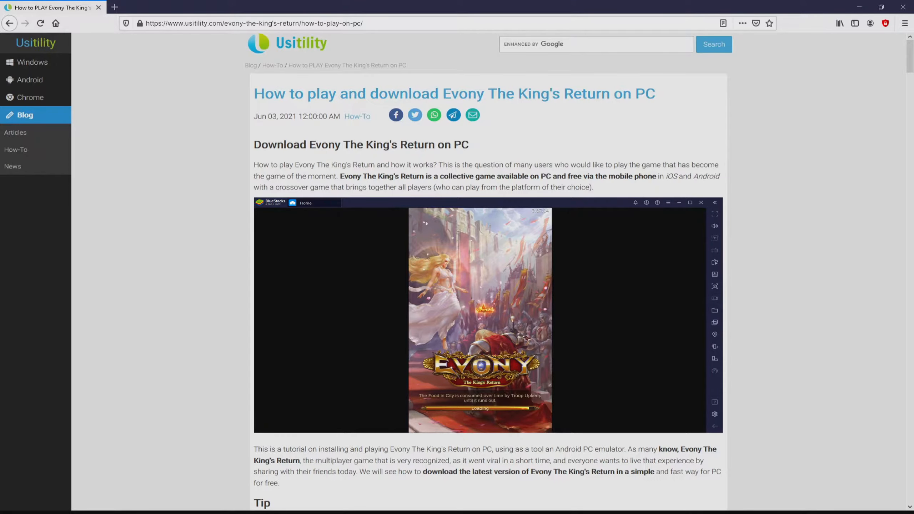
# Follow the article's 'Download on PC' link to BlueStacks' Evony page
pyautogui.scroll(-3)
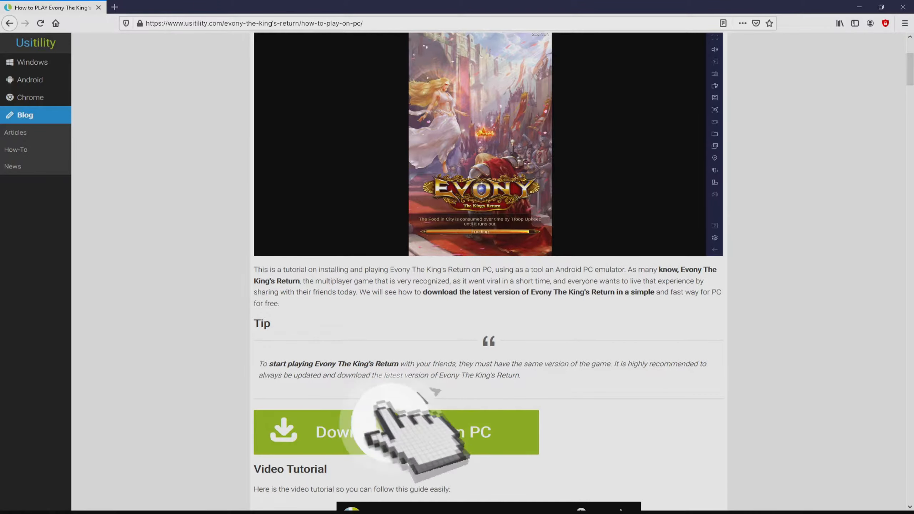
pyautogui.click(377, 435)
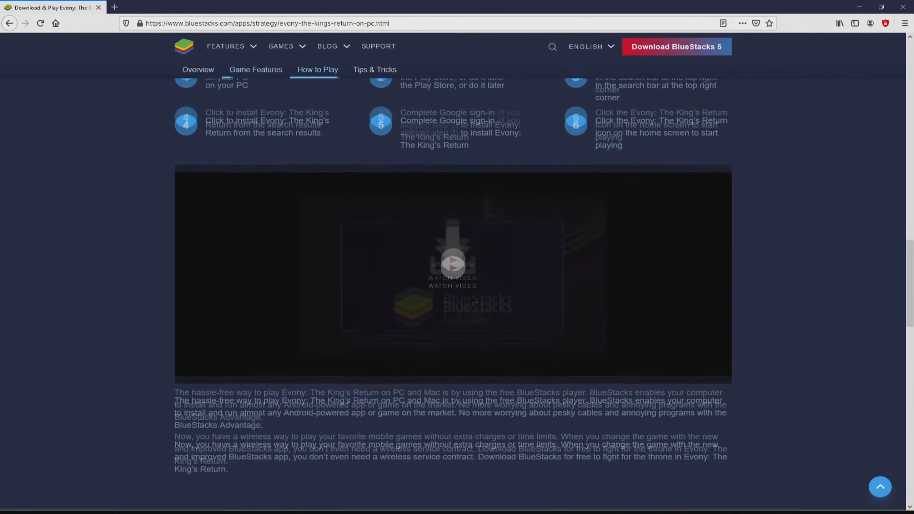
# Read Evony's Multi Instance Sync and Eco Mode features, then download BlueStacks via 'Play on BlueStacks'
pyautogui.click(256, 69)
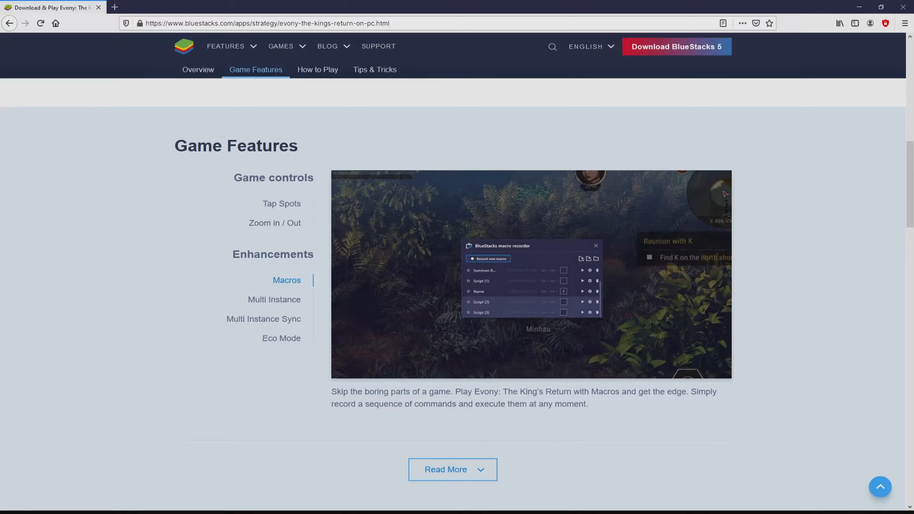
pyautogui.click(263, 319)
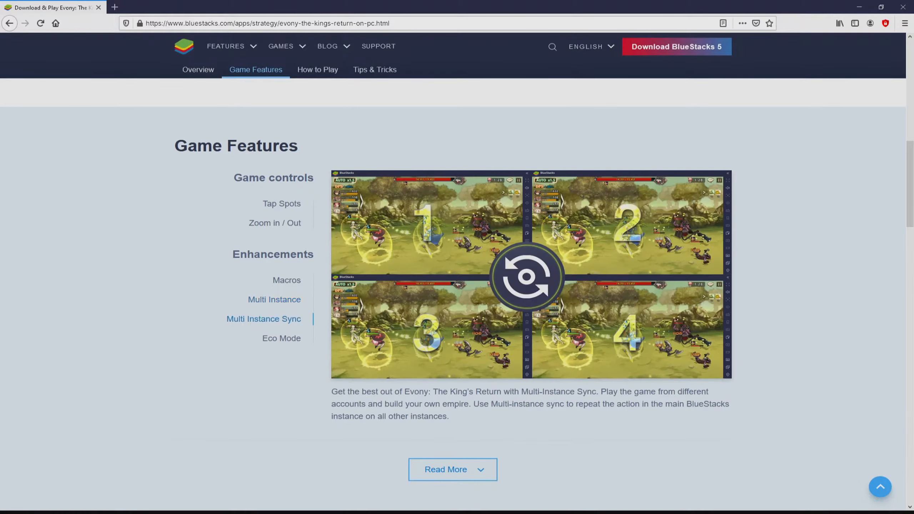
pyautogui.click(282, 339)
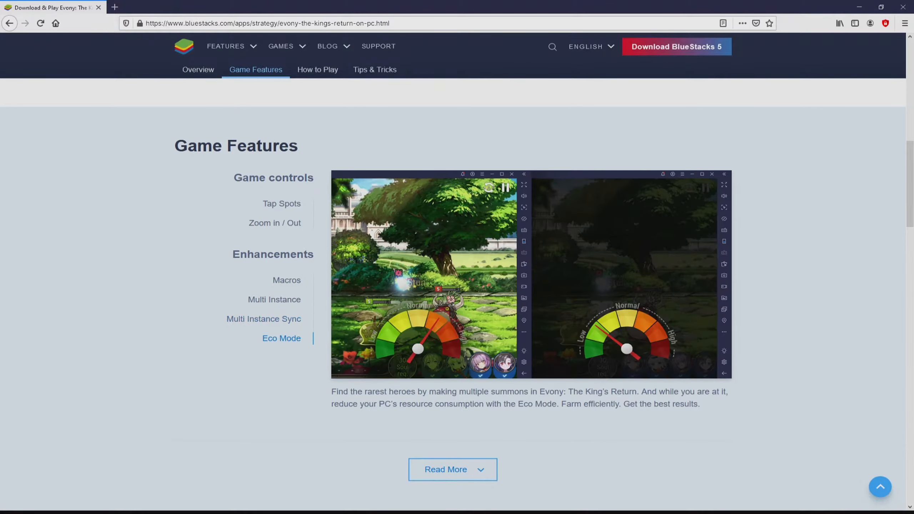
pyautogui.scroll(3)
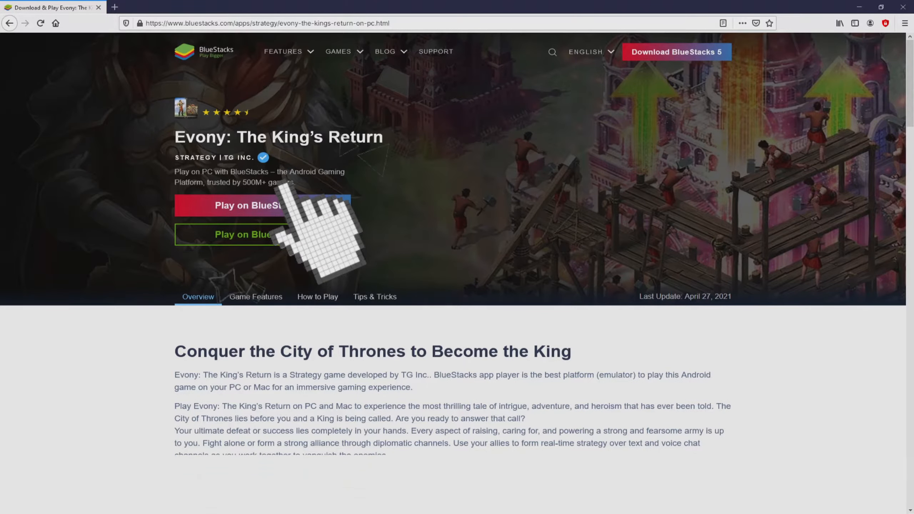
pyautogui.click(263, 205)
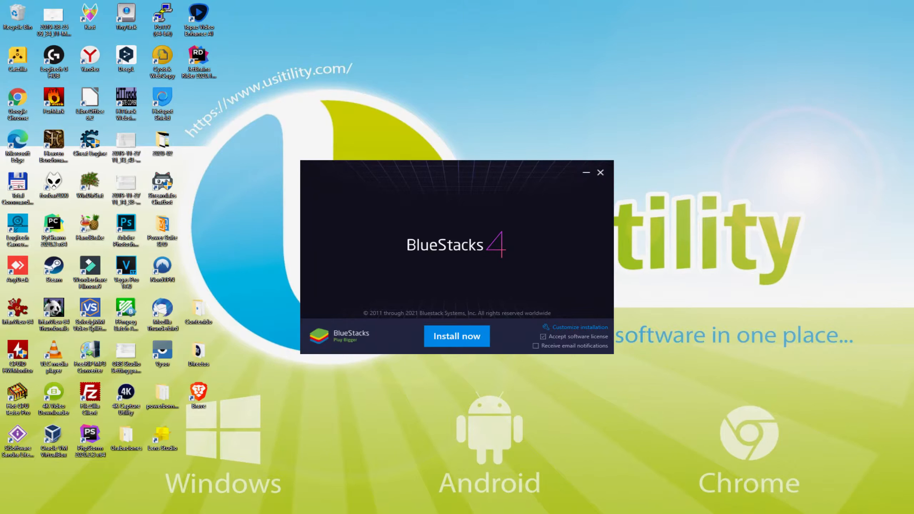
pyautogui.moveTo(583, 330)
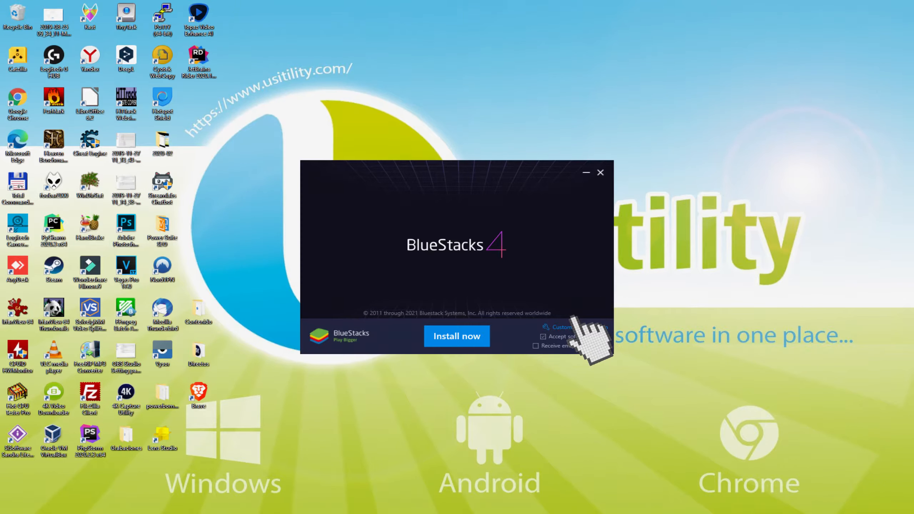
# Check the customize-installation data path, then install BlueStacks 4 with 'Install now'
pyautogui.click(558, 327)
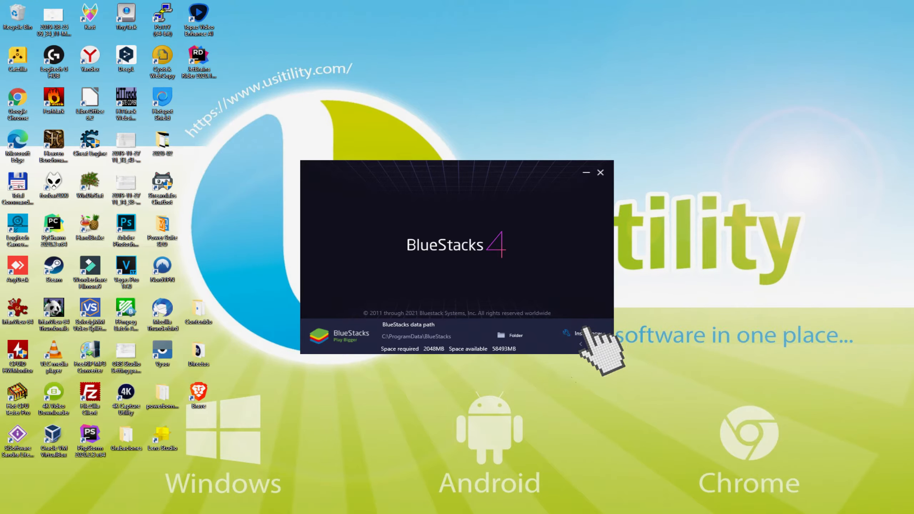
pyautogui.click(588, 332)
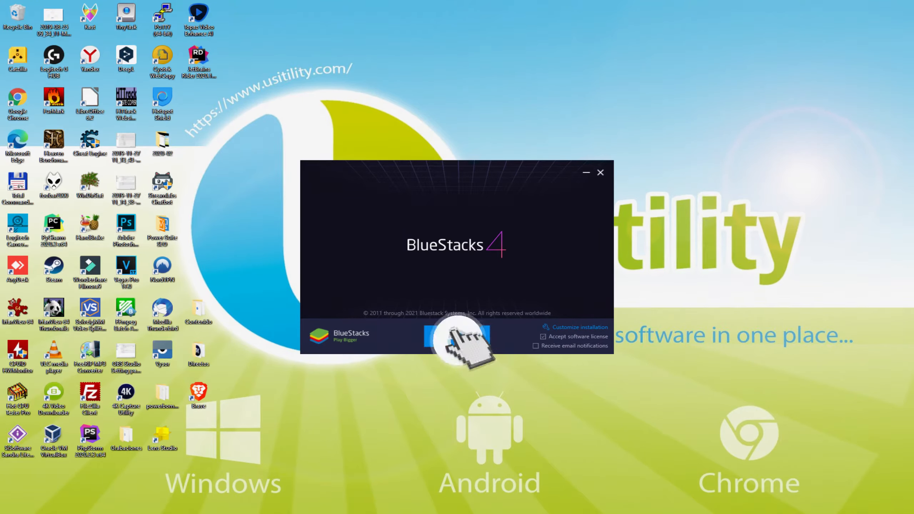
pyautogui.click(451, 337)
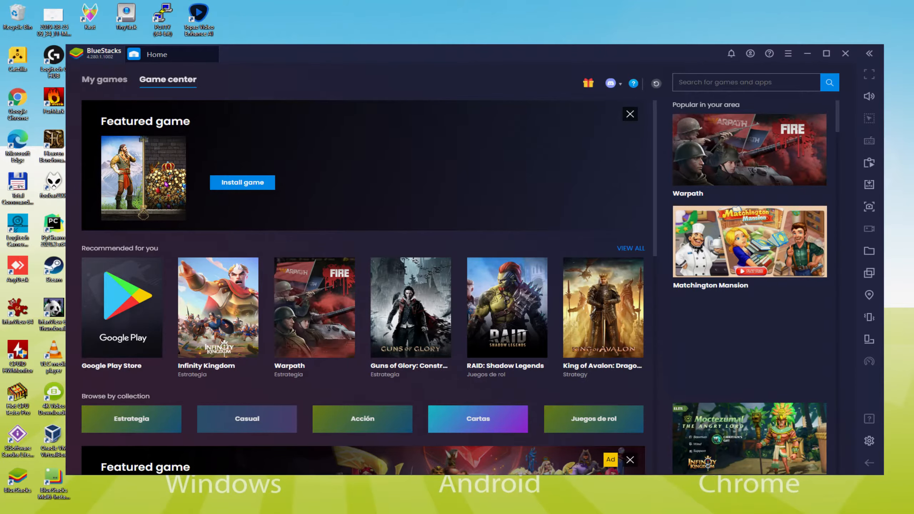
# Launch the Google Play Store tile from the Game center's recommended apps
pyautogui.click(121, 307)
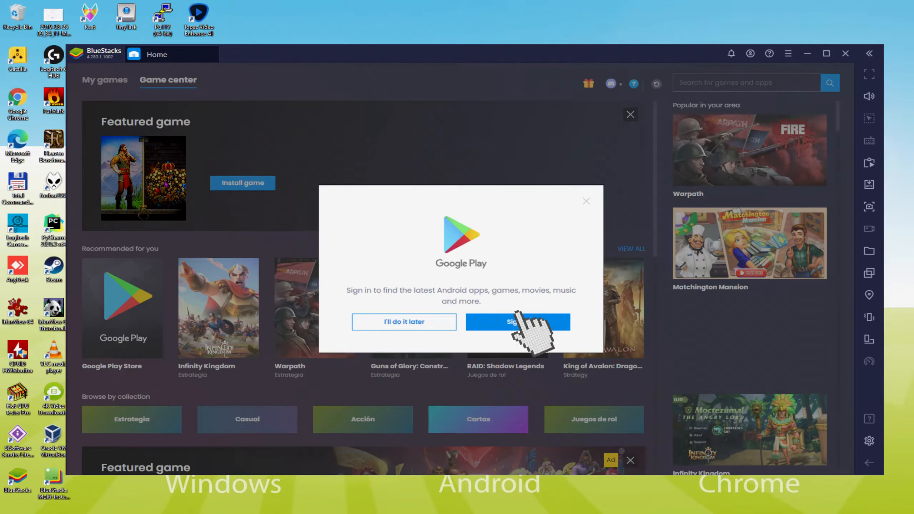
# Start Google Play sign-in and reach the Google account email form
pyautogui.click(519, 322)
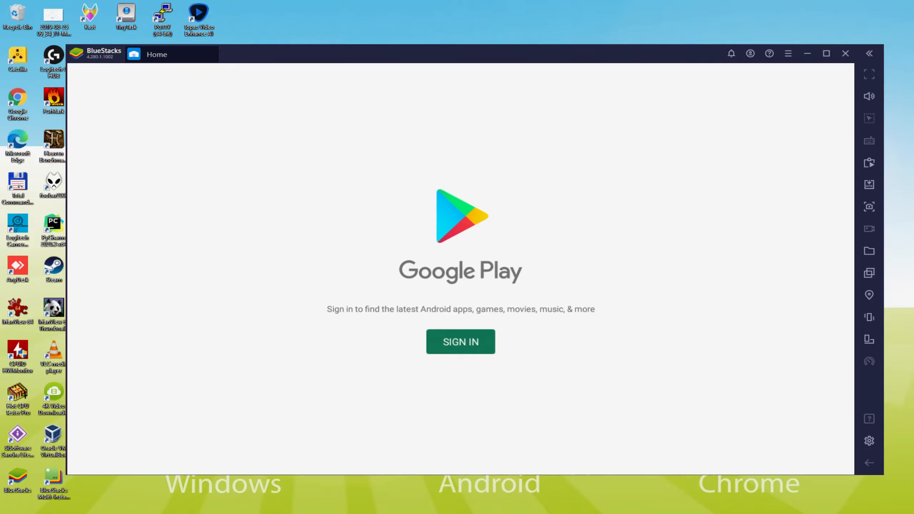
pyautogui.moveTo(459, 345)
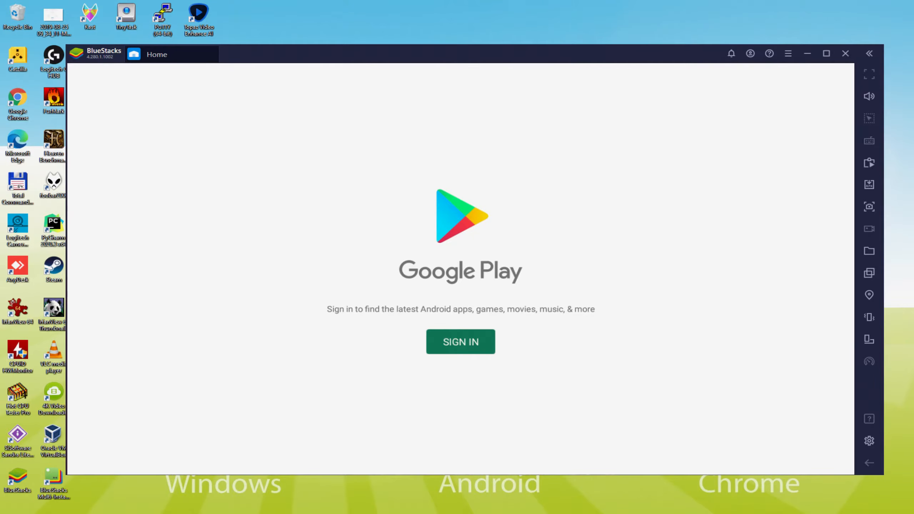
pyautogui.click(461, 342)
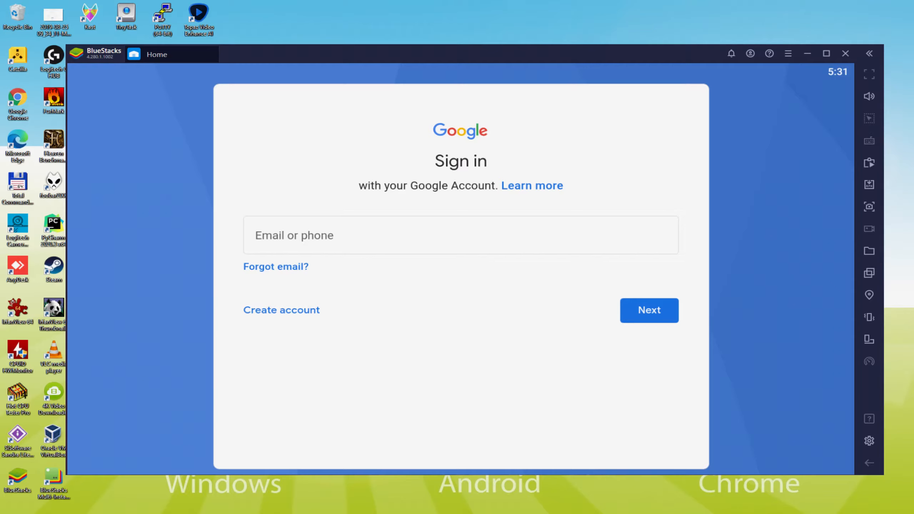
# Sign in with the account, agree to Google's terms and accept services with Drive backup off
pyautogui.click(649, 309)
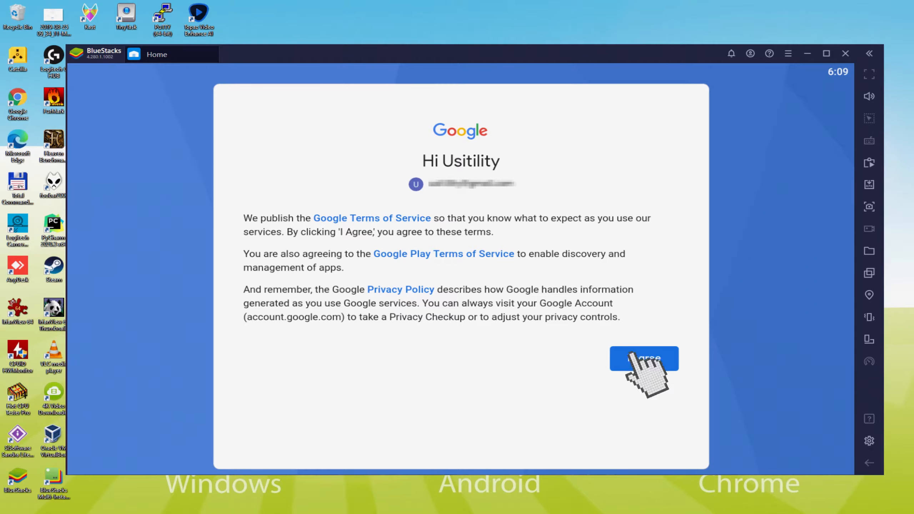
pyautogui.click(644, 358)
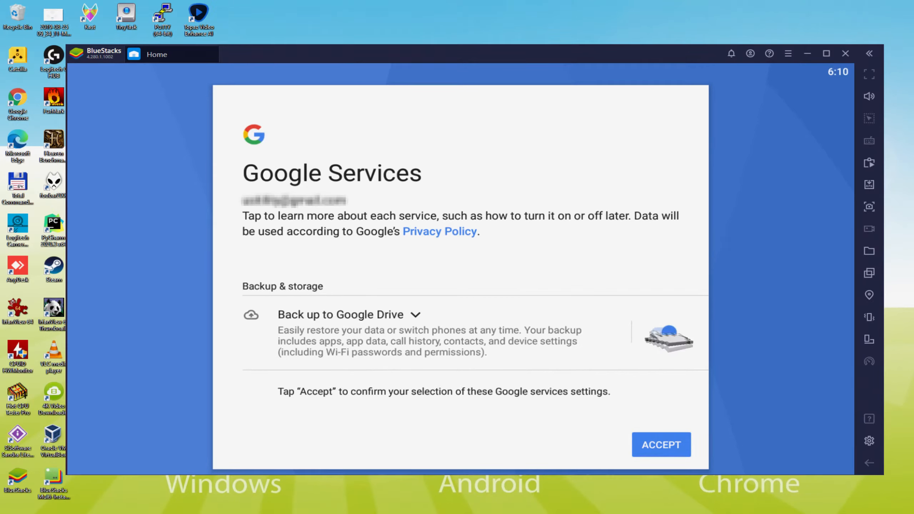
pyautogui.click(660, 332)
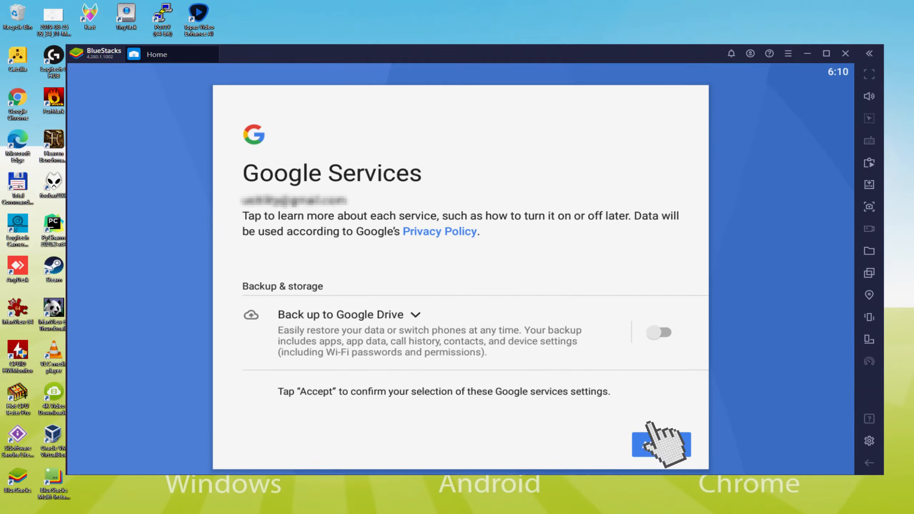
pyautogui.click(659, 446)
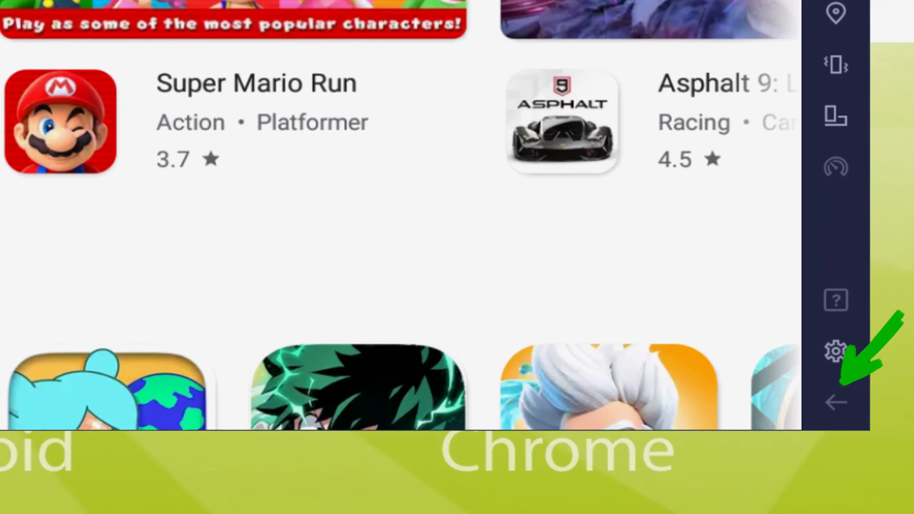
# Install Evony: The King's Return from the featured banner's Google Play page
pyautogui.click(833, 403)
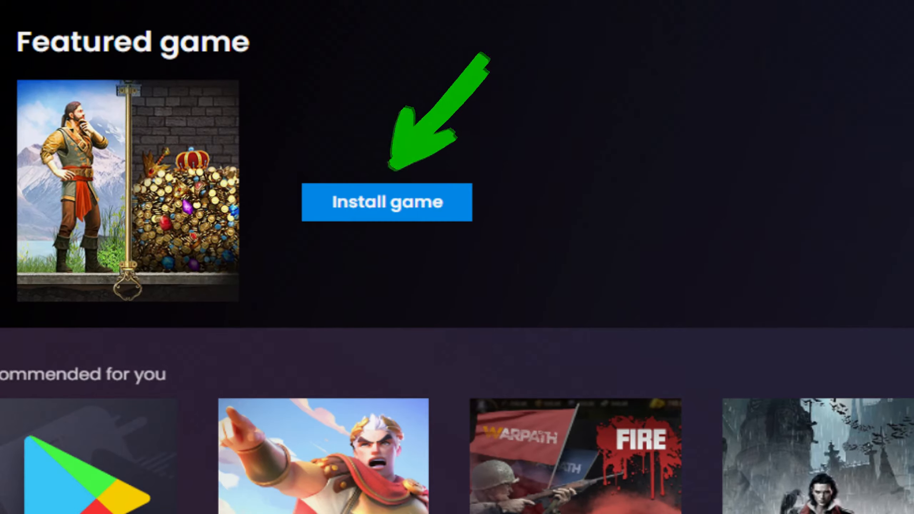
pyautogui.click(387, 203)
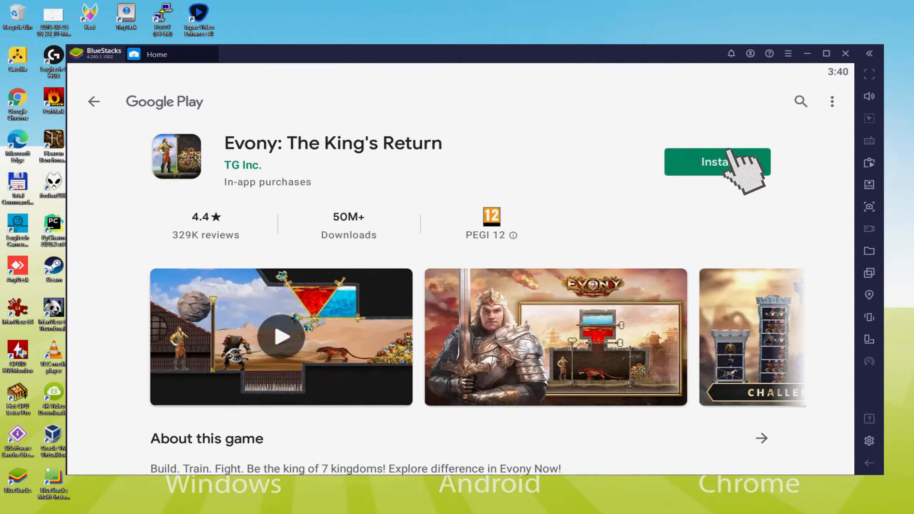
pyautogui.click(718, 161)
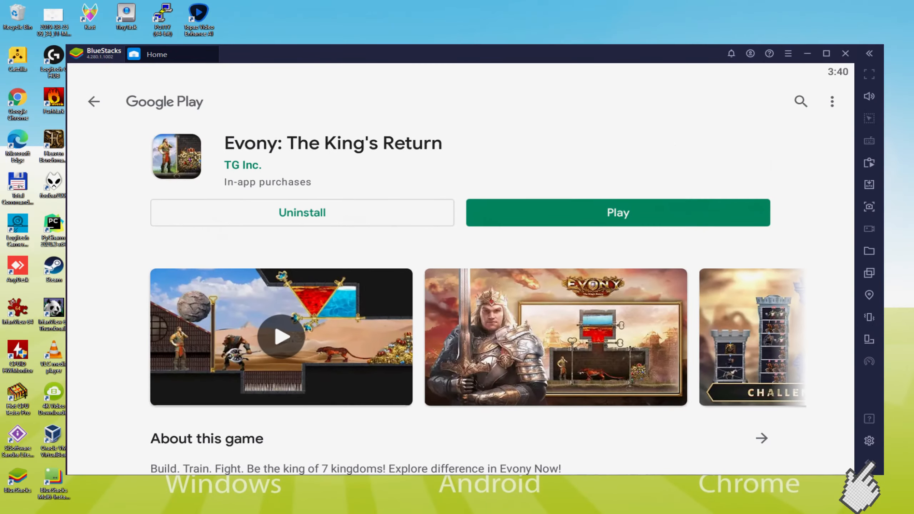
# Launch Evony: The King's Return from the My games library
pyautogui.click(93, 101)
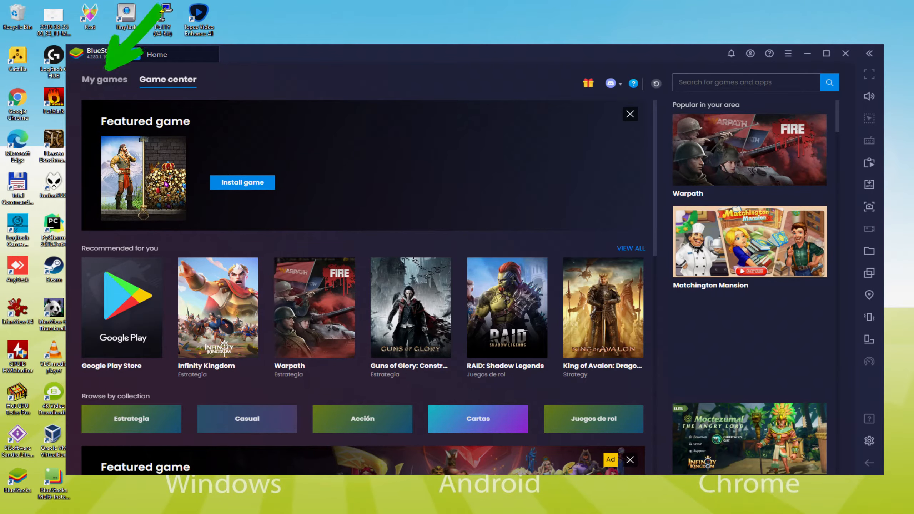
pyautogui.click(105, 80)
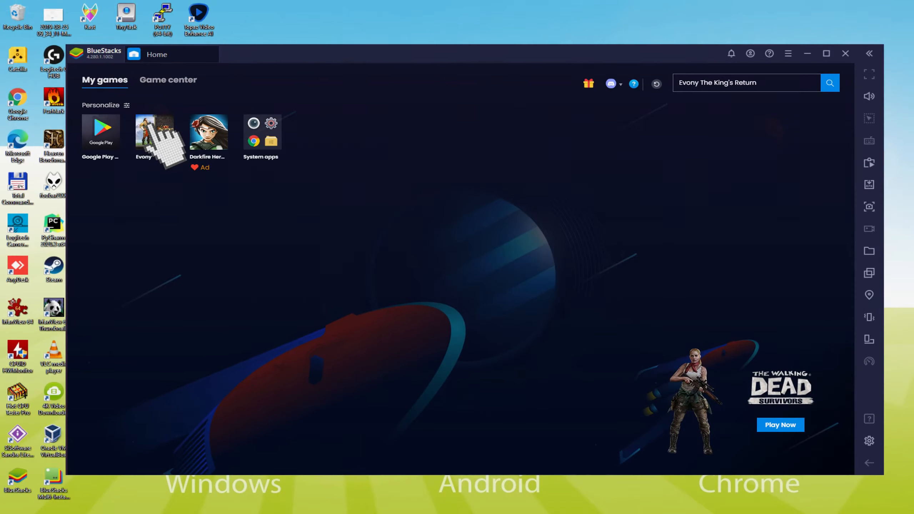
pyautogui.click(143, 132)
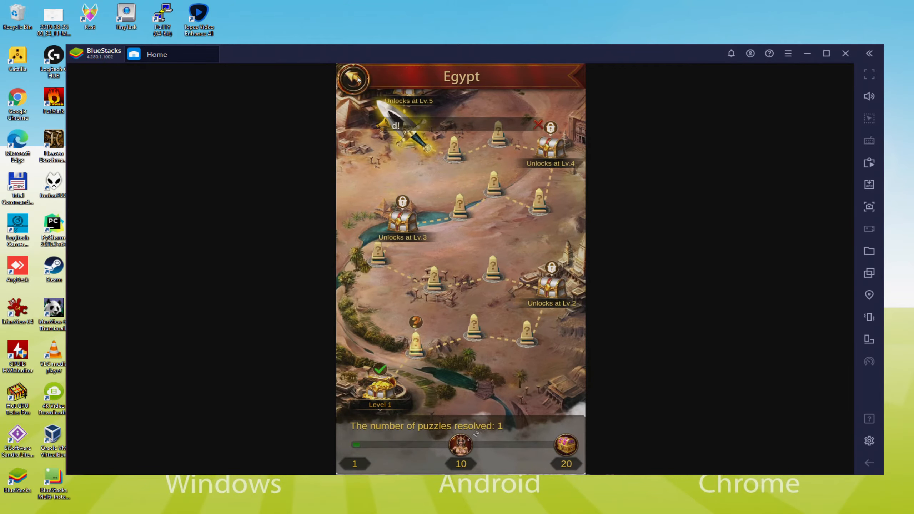
# Pass the Egypt map into the city and close the Bounty Cave offer
pyautogui.click(354, 79)
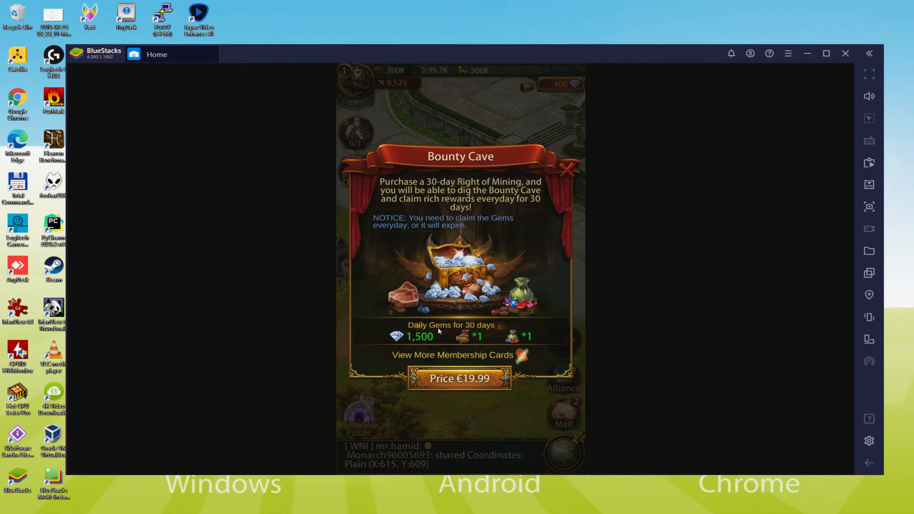
pyautogui.click(566, 171)
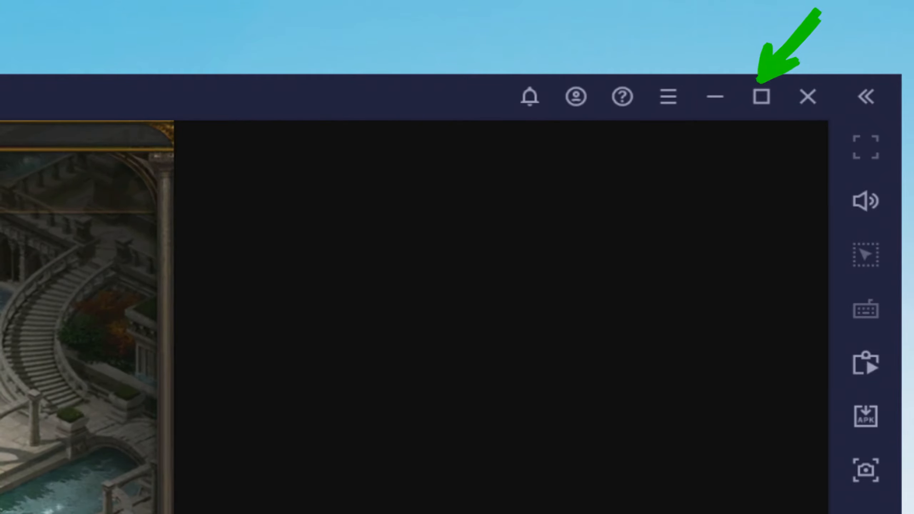
pyautogui.click(761, 97)
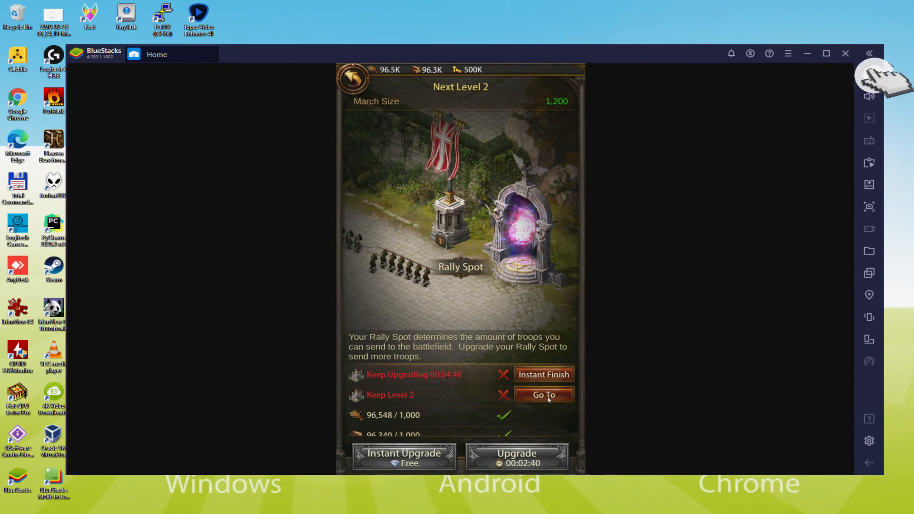
pyautogui.click(544, 394)
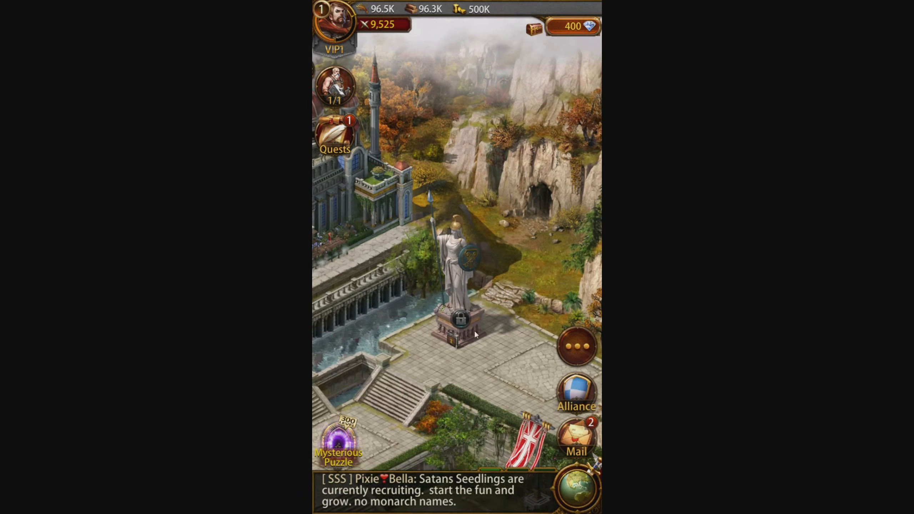
pyautogui.click(468, 318)
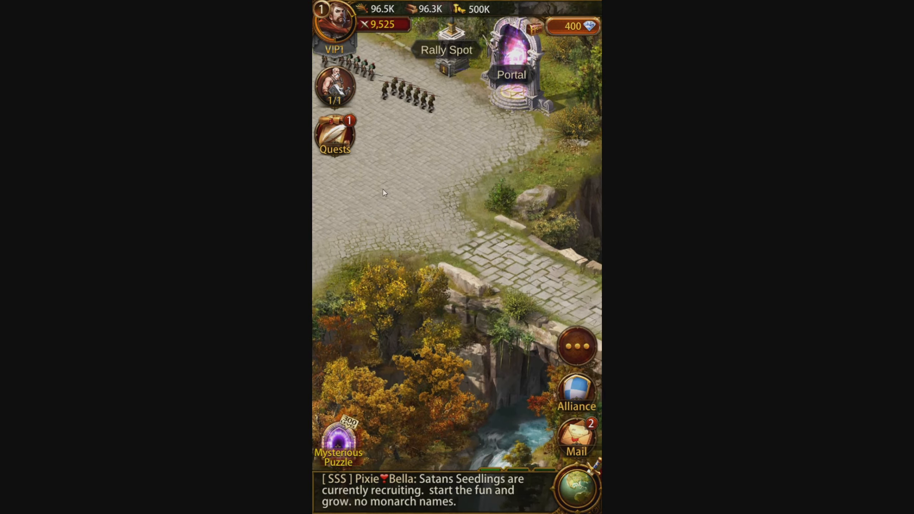
pyautogui.click(337, 135)
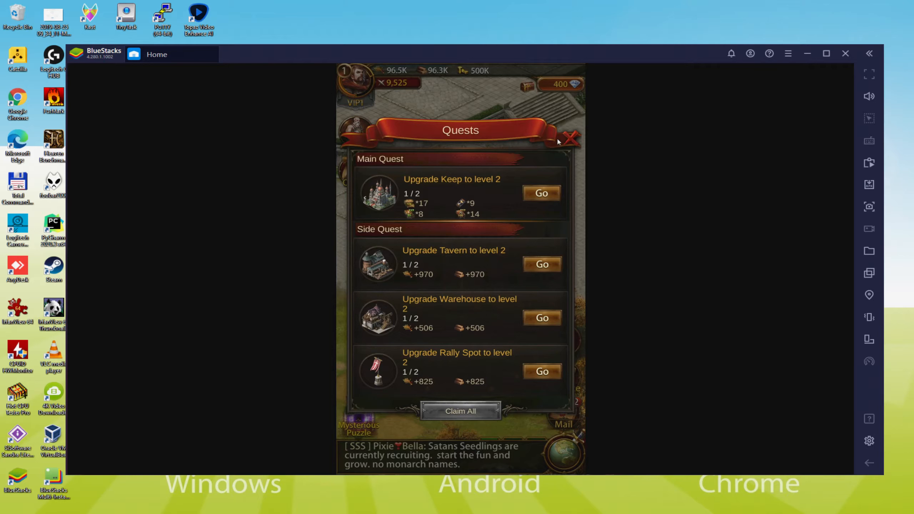
pyautogui.click(573, 137)
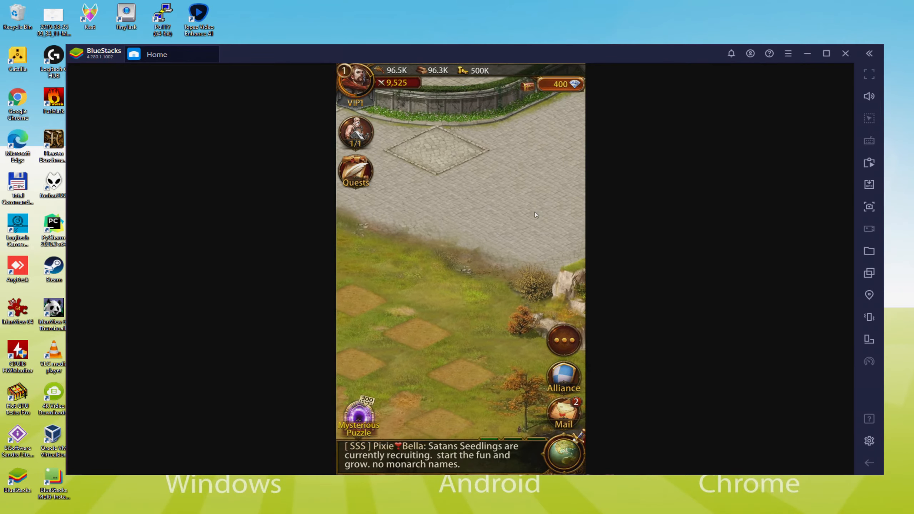
# Confirm the emulator language is English (United States) under Preferences and close Settings
pyautogui.click(563, 412)
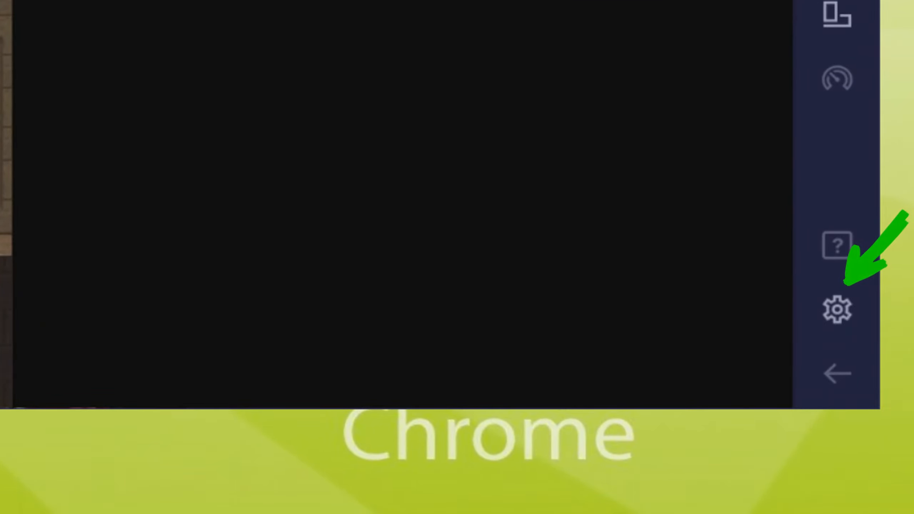
pyautogui.click(836, 311)
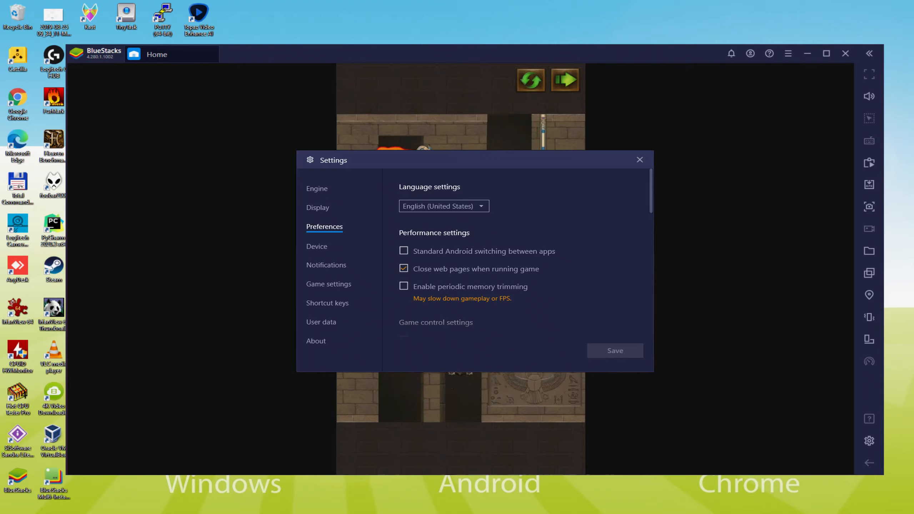
pyautogui.click(640, 159)
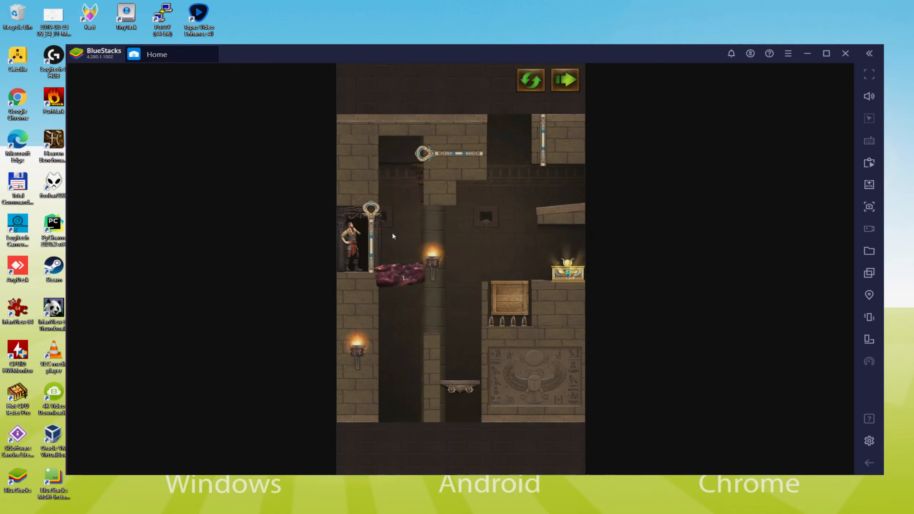
# Confirm the Device profile is Samsung Galaxy S8 Plus and close Settings
pyautogui.click(371, 211)
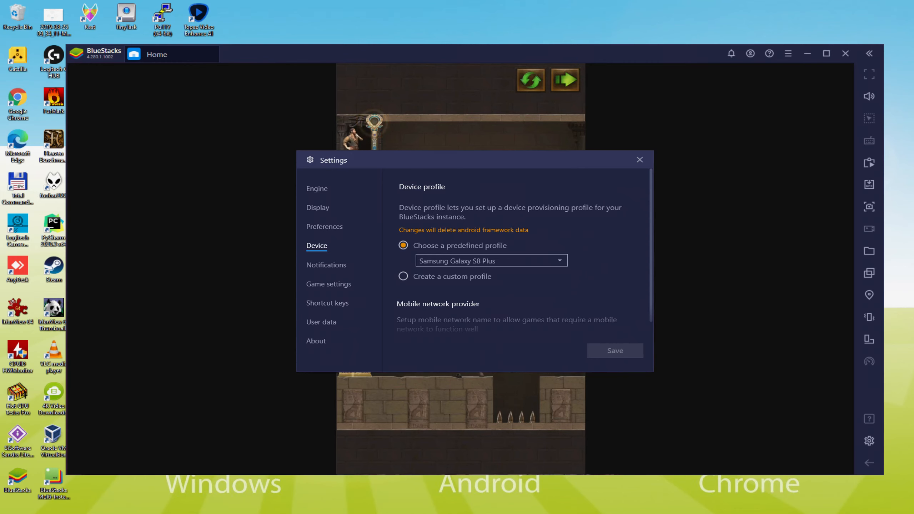
pyautogui.click(640, 159)
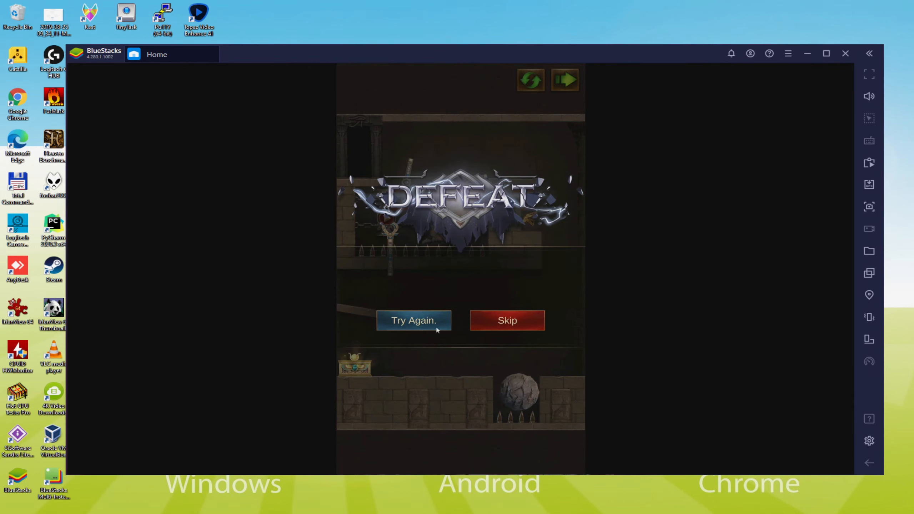
# Choose Try Again on the Defeat screen to restart the Egypt tomb puzzle
pyautogui.click(414, 321)
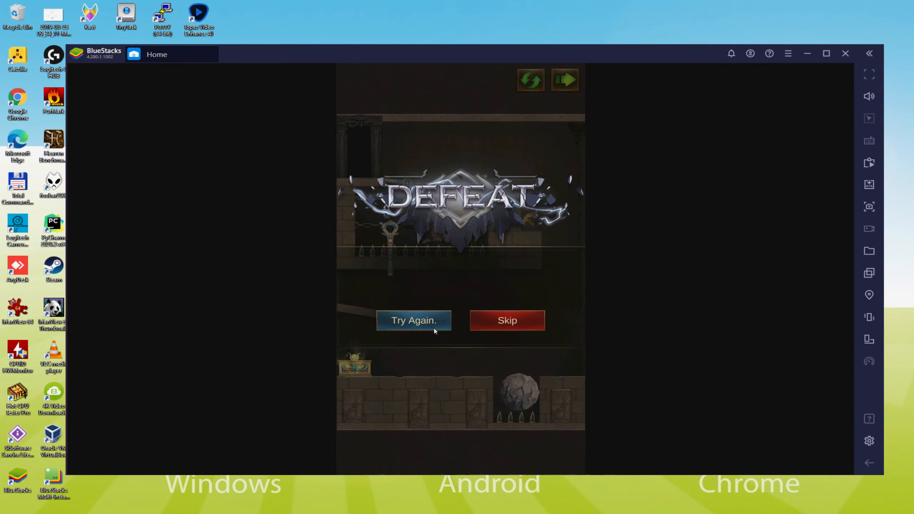
pyautogui.click(414, 320)
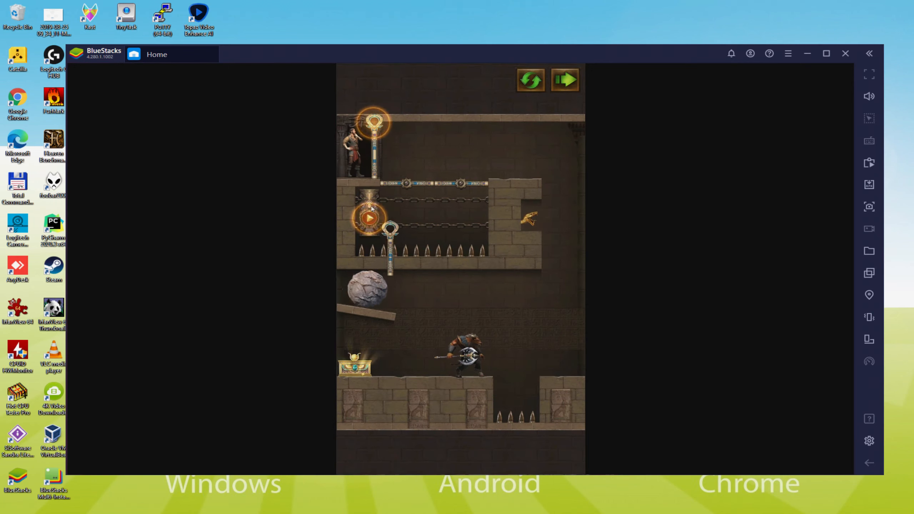